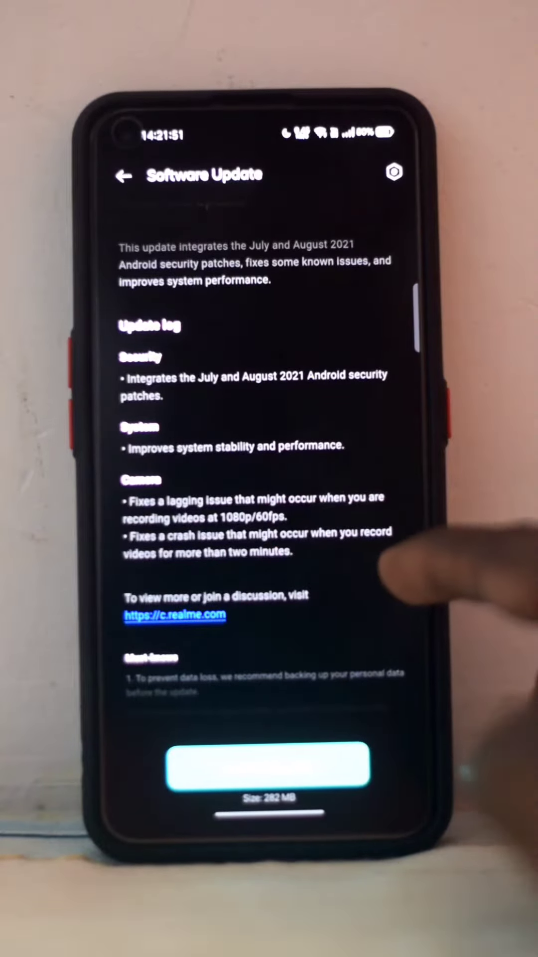
Step: Pick Spain as the Turbo VPN server country from the country list
{"action": "scroll", "scroll_direction": "down", "scroll_amount": 3}
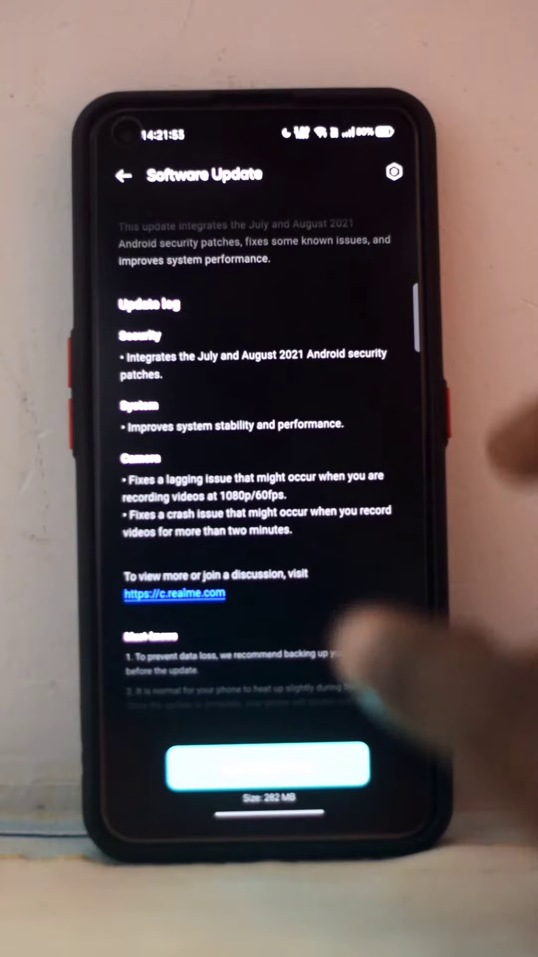
{"action": "scroll", "scroll_direction": "down", "scroll_amount": 3}
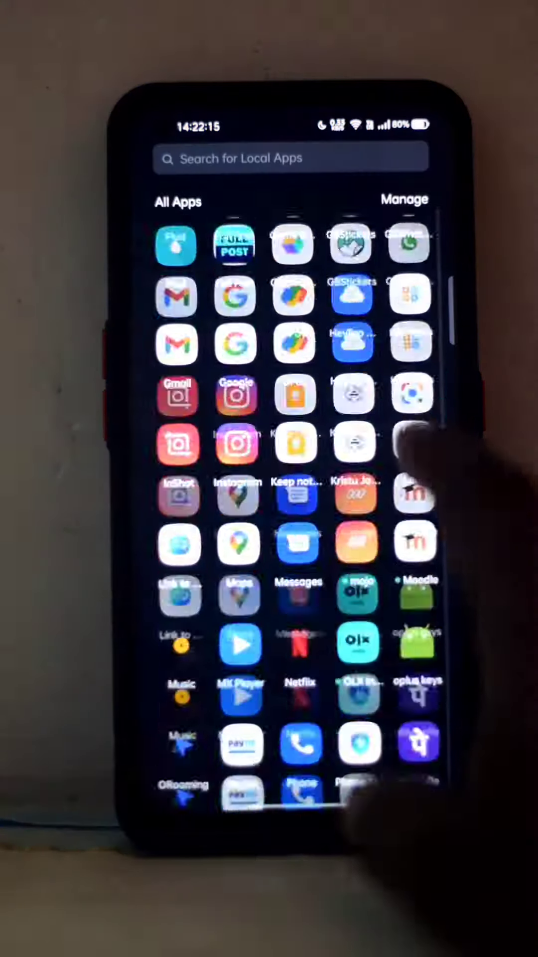
{"action": "scroll", "scroll_direction": "down", "scroll_amount": 3}
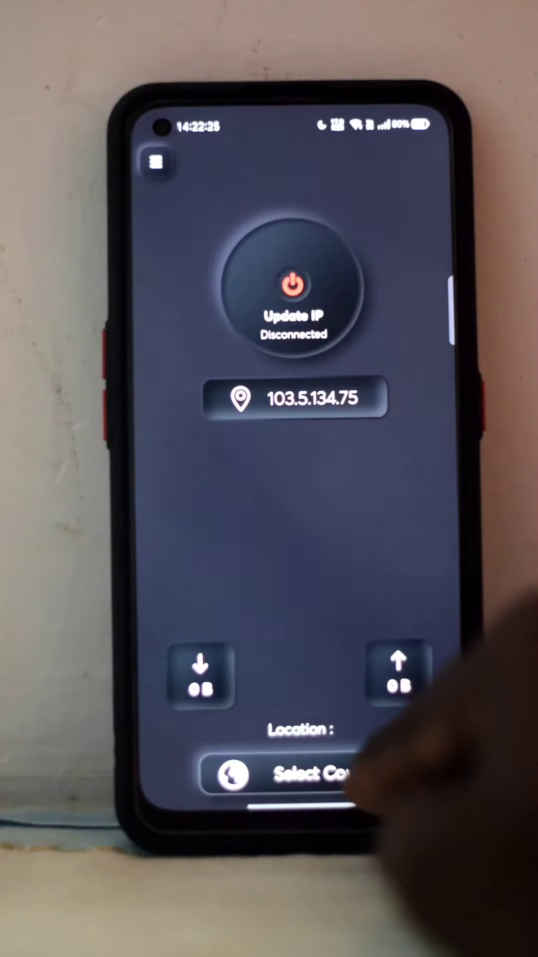
{"action": "left_click", "coordinate": [293, 787]}
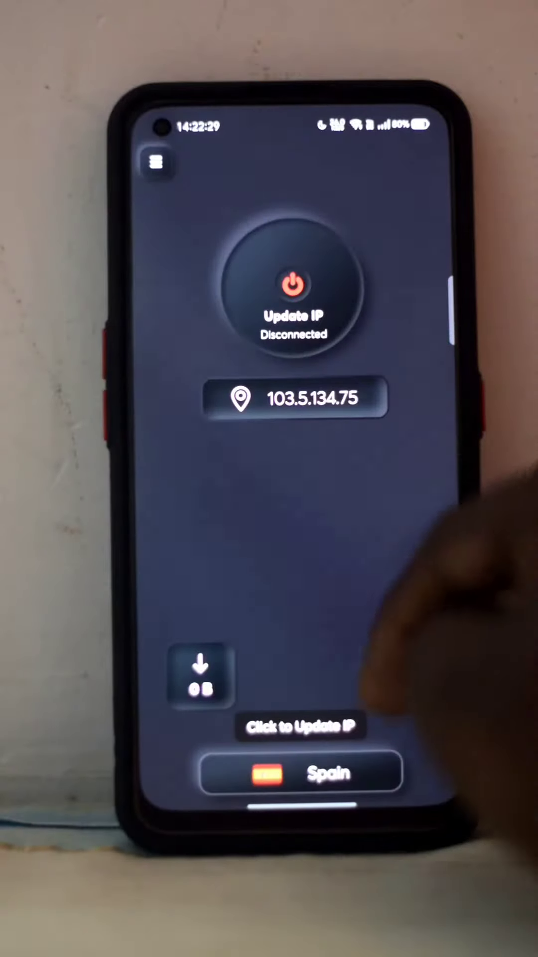
{"action": "left_click", "coordinate": [293, 286]}
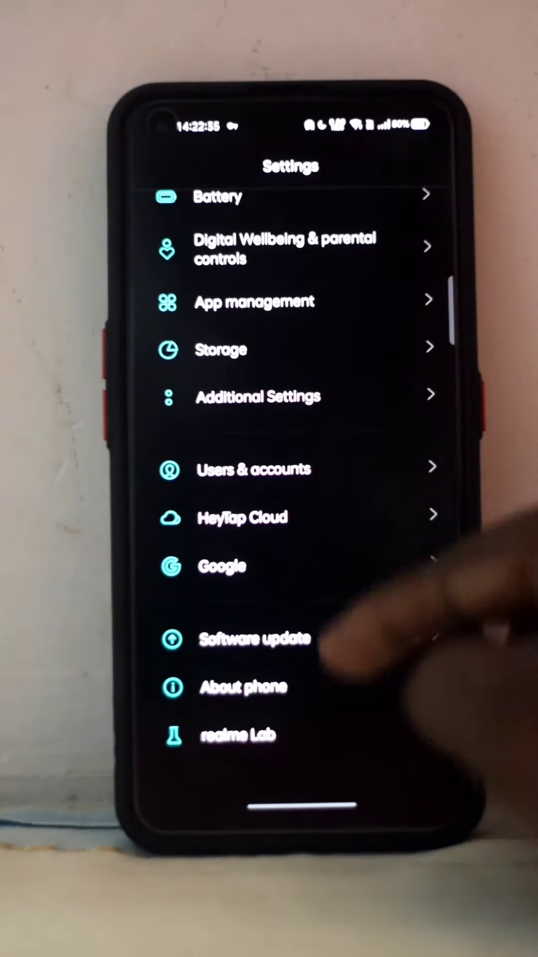
Step: Start downloading the realme UI 2.0 Android 11 update (282 MB) from Software update
{"action": "left_click", "coordinate": [254, 638]}
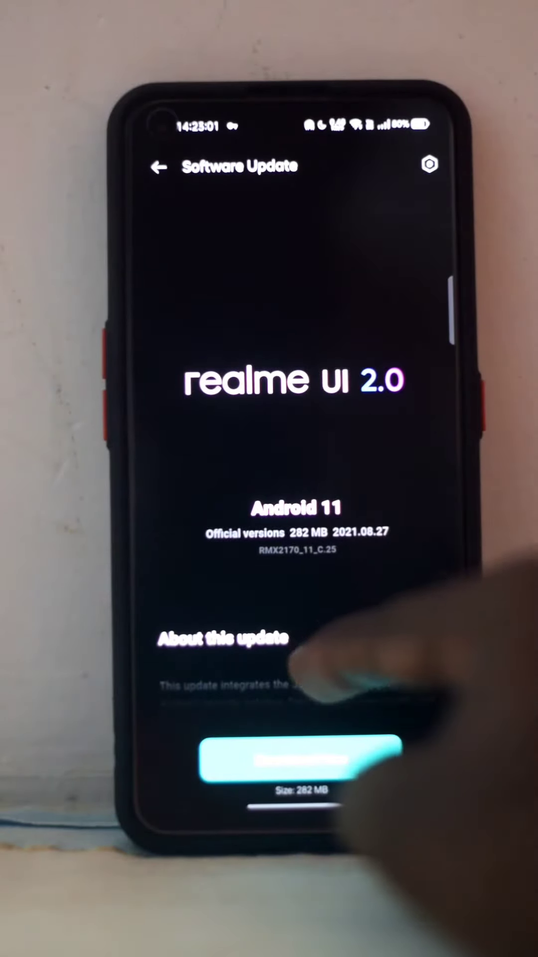
{"action": "left_click", "coordinate": [160, 166]}
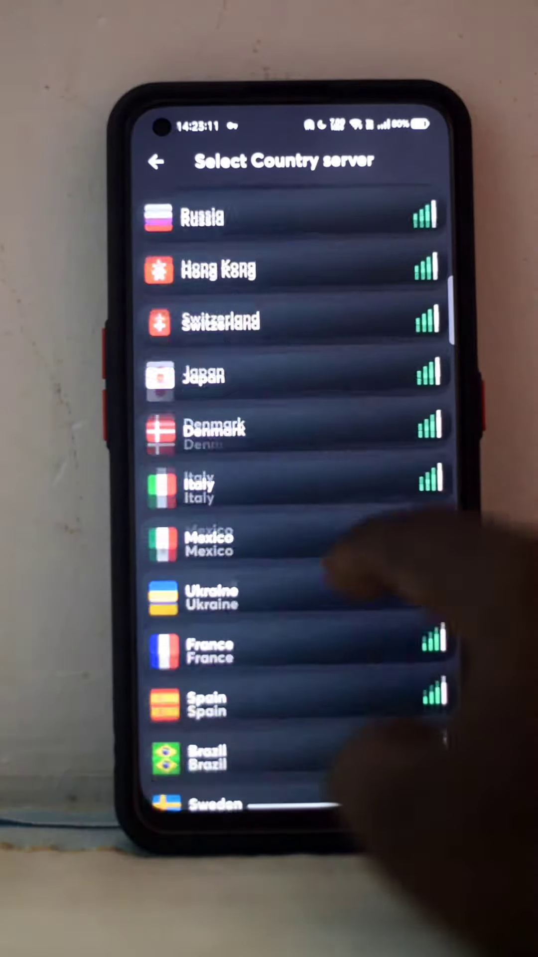
Step: Select the Spain server in Turbo VPN and return to Settings via Recents
{"action": "left_click", "coordinate": [156, 162]}
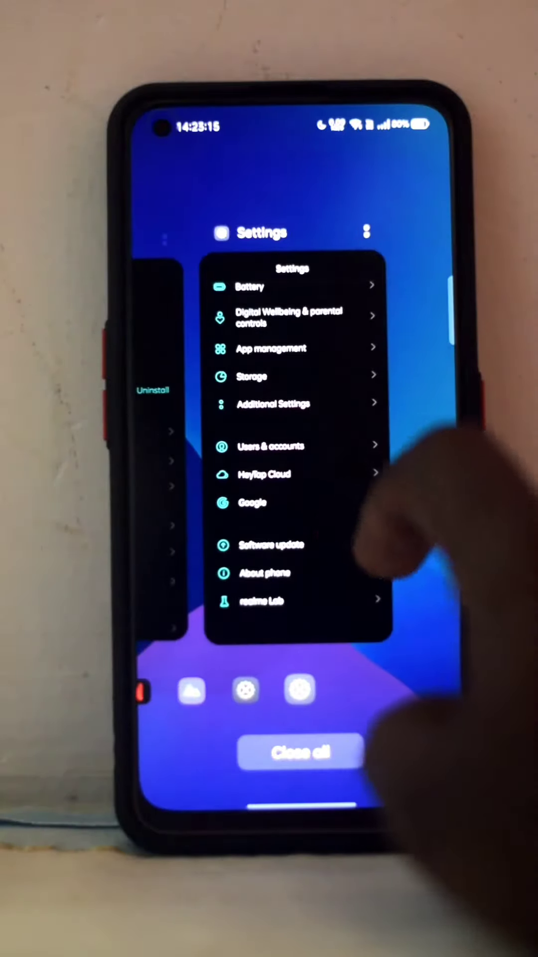
{"action": "left_click", "coordinate": [270, 545]}
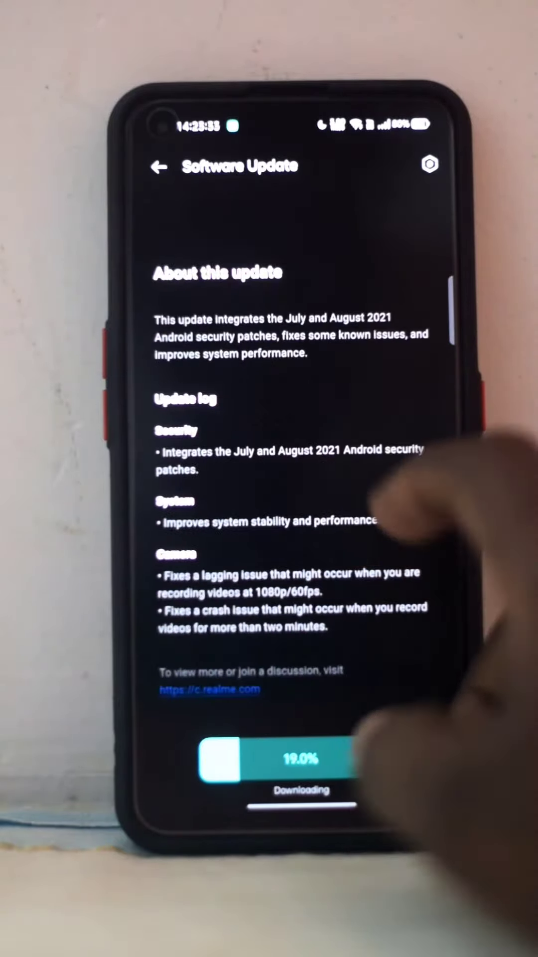
Step: Watch the realme UI 2.0 update download climb past 20 percent
{"action": "scroll", "scroll_direction": "down", "scroll_amount": 3}
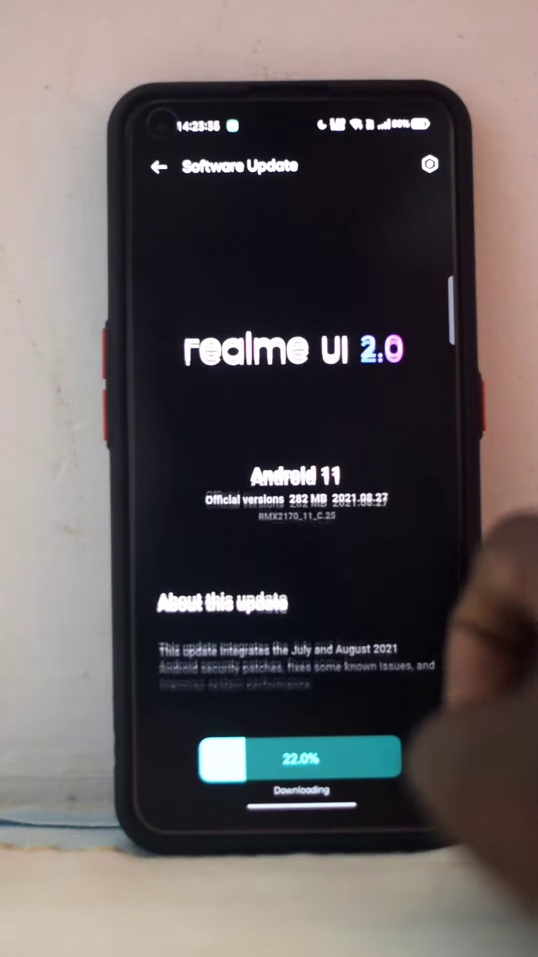